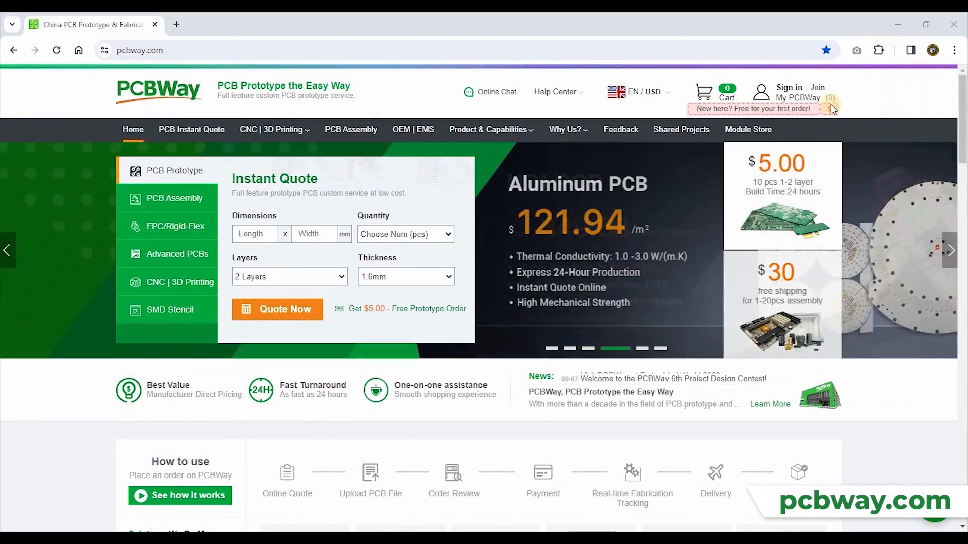
Open the Join / Sign In page from the header's Join link.
left_click(788, 87)
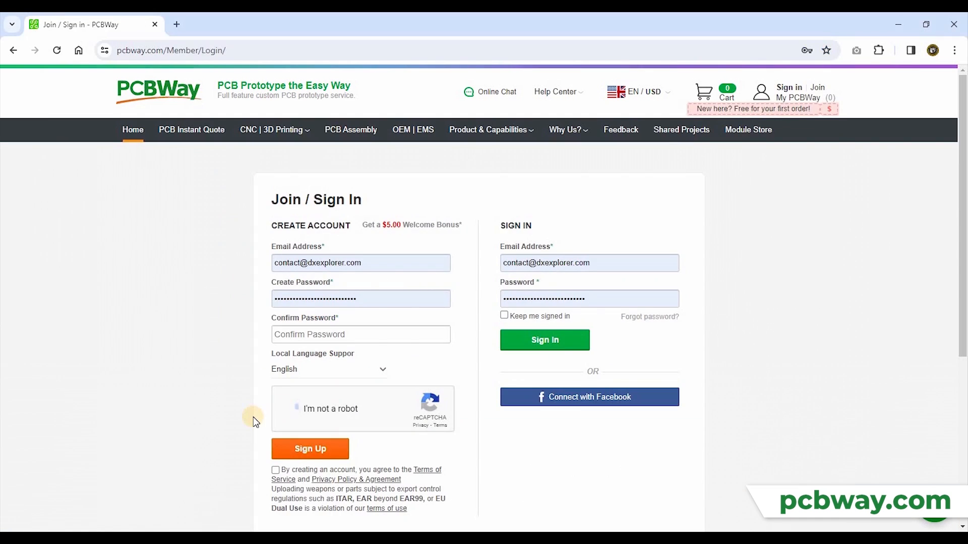